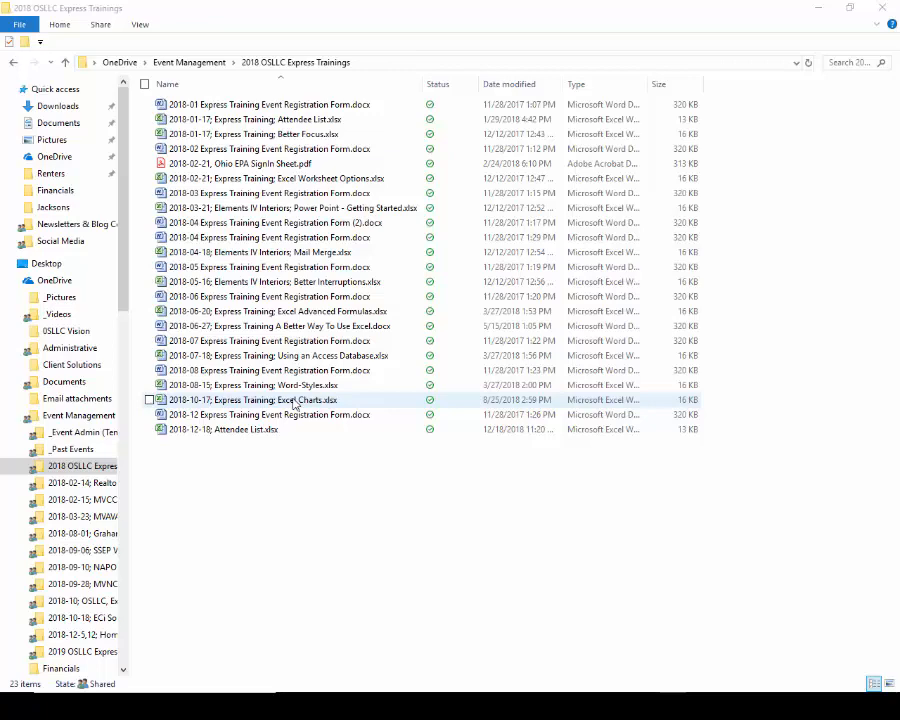
left_click(300, 118)
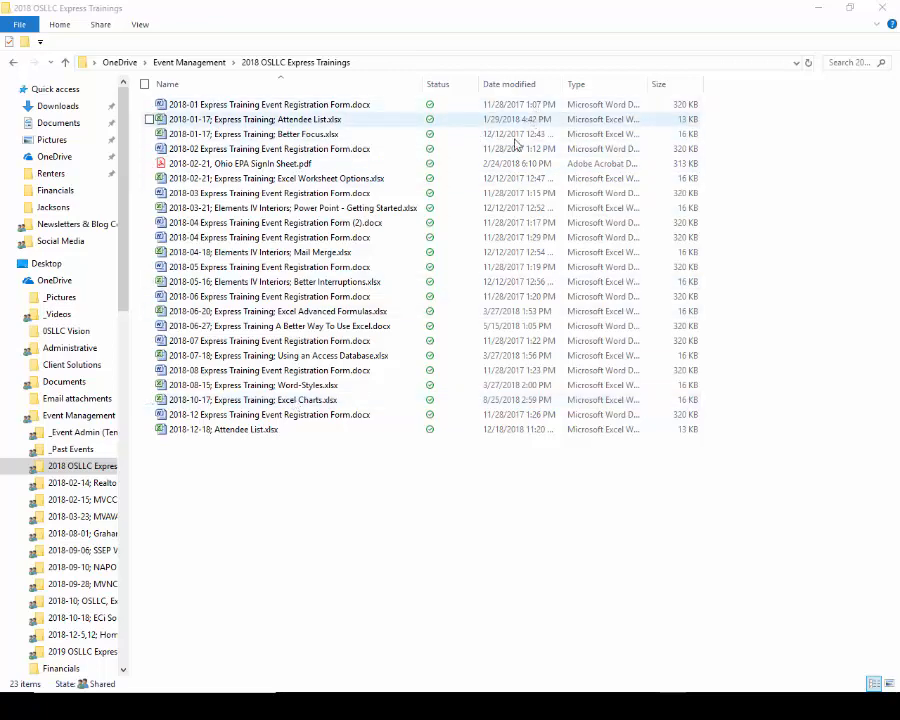
left_click(270, 252)
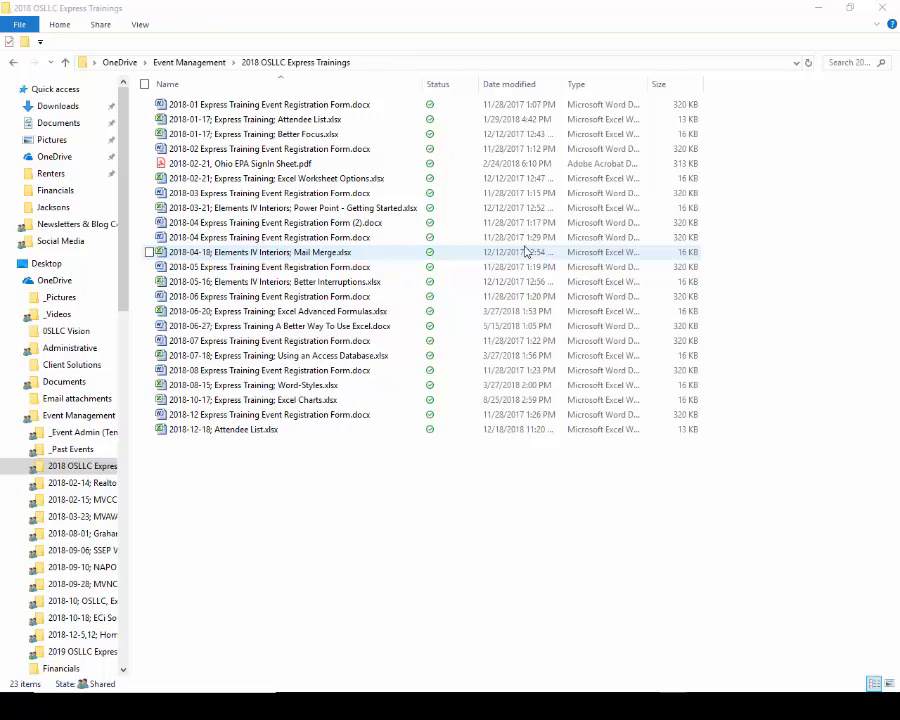
mouse_move(372, 254)
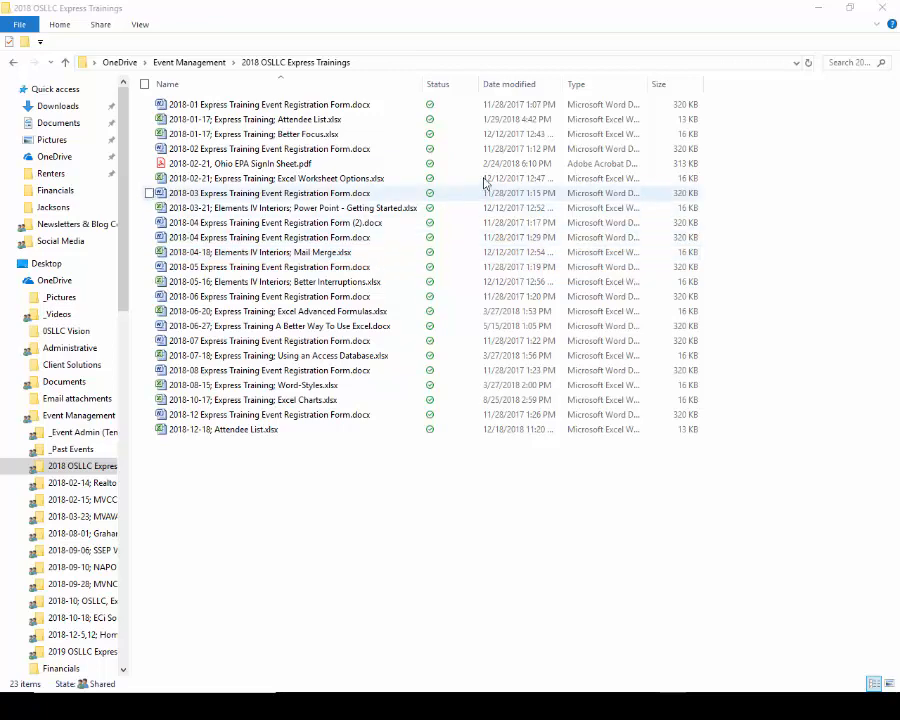
left_click(270, 296)
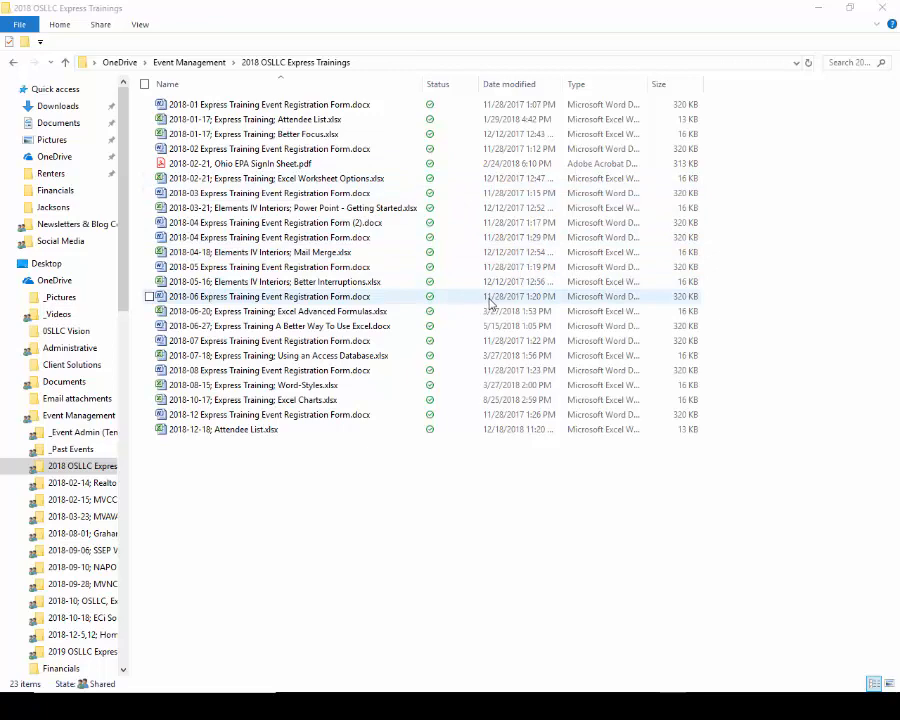